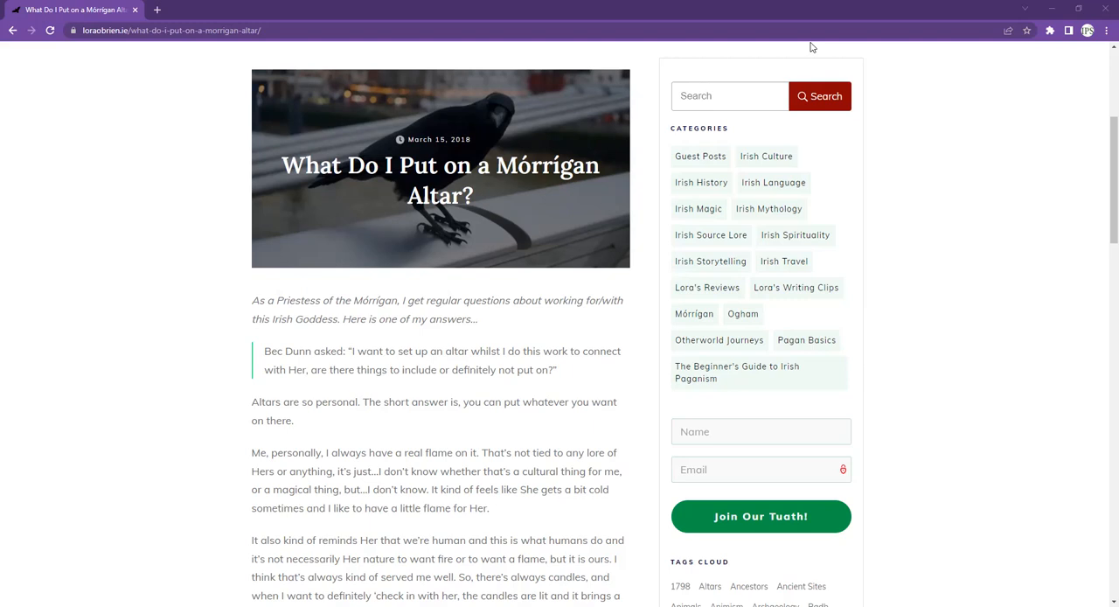
{"action": "mouse_move", "coordinate": [859, 35]}
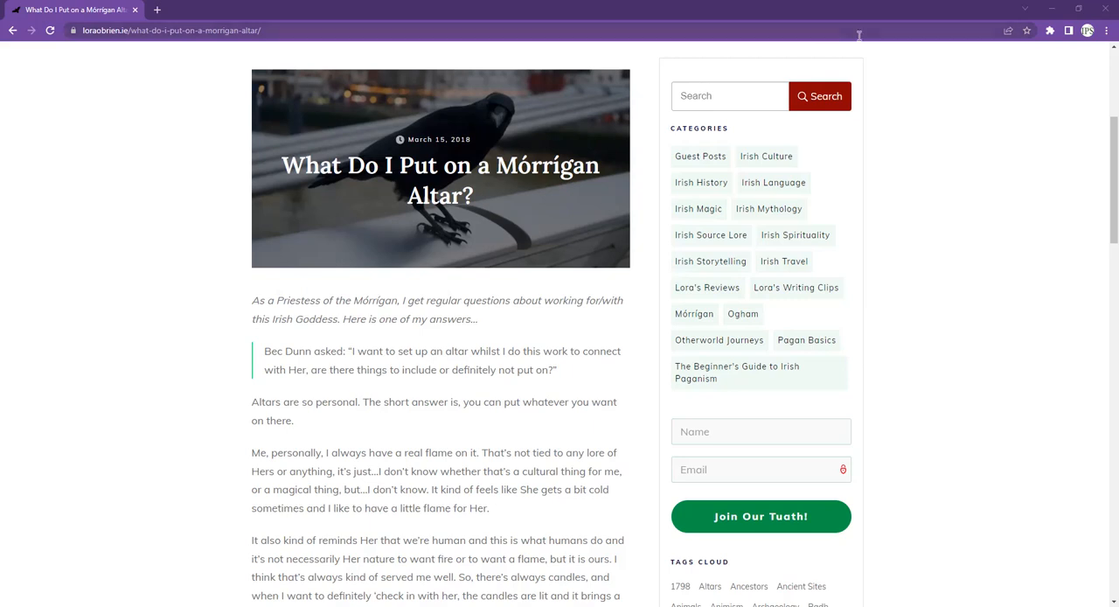
{"action": "mouse_move", "coordinate": [832, 33]}
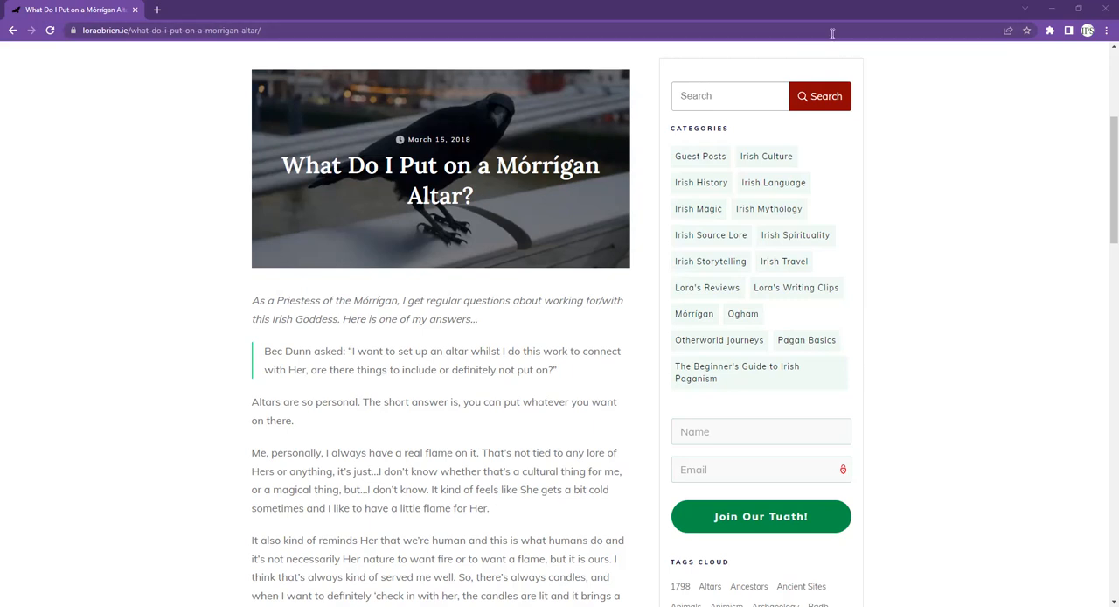
{"action": "mouse_move", "coordinate": [986, 269]}
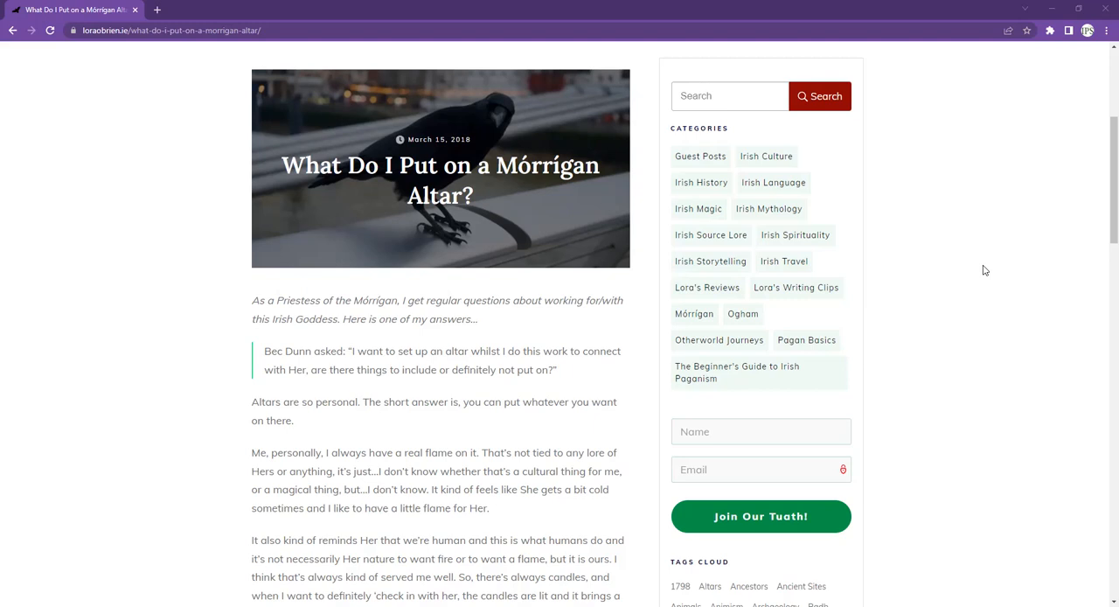
{"action": "scroll", "scroll_direction": "down", "scroll_amount": 3}
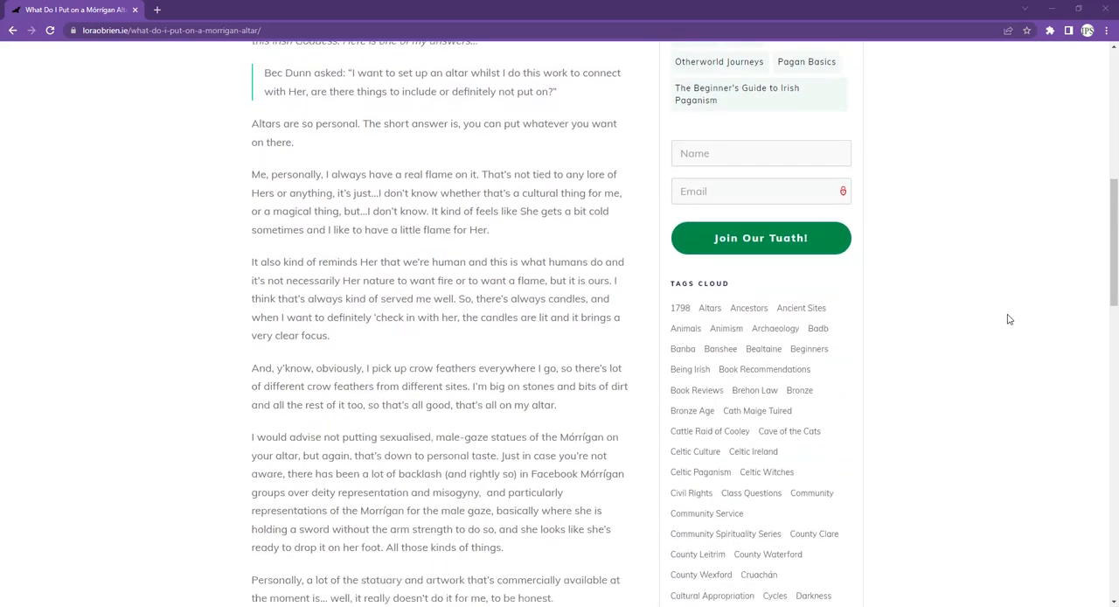
{"action": "scroll", "scroll_direction": "down", "scroll_amount": 3}
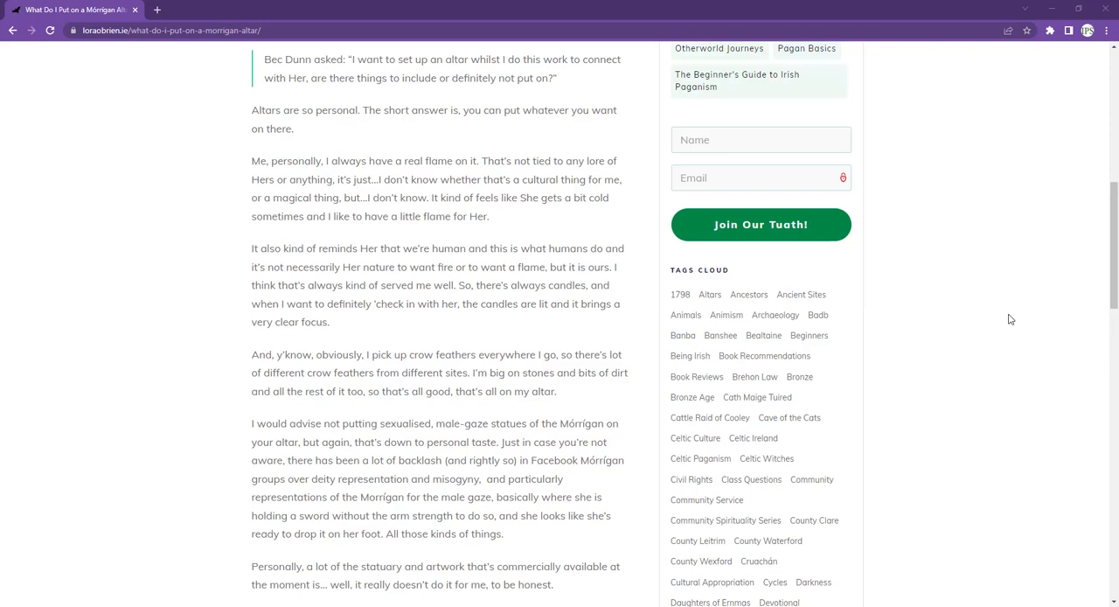
{"action": "mouse_move", "coordinate": [1013, 321]}
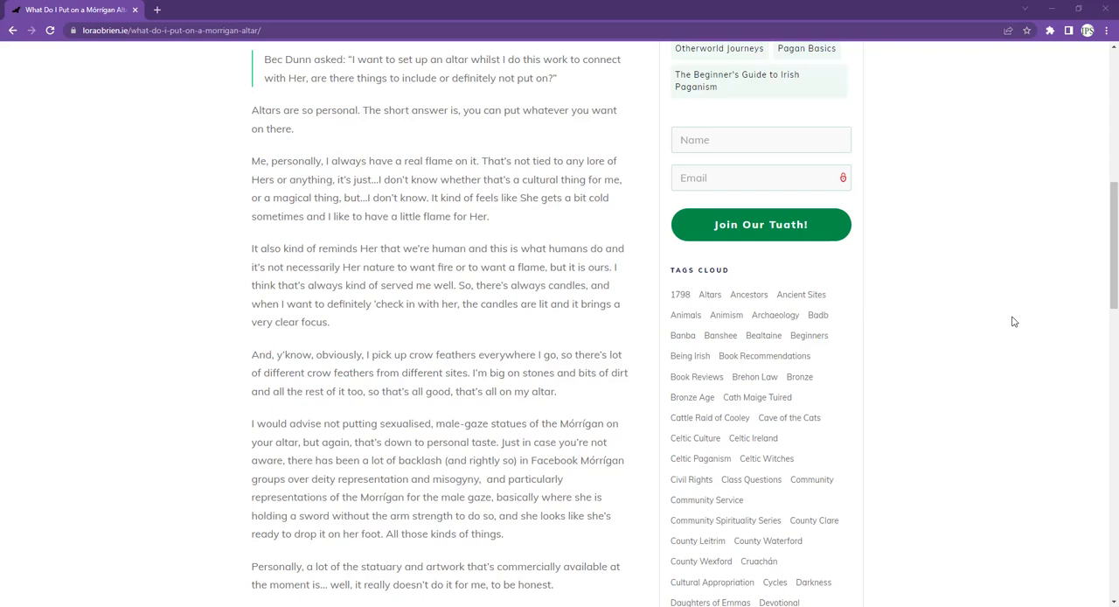
{"action": "scroll", "scroll_direction": "down", "scroll_amount": 3}
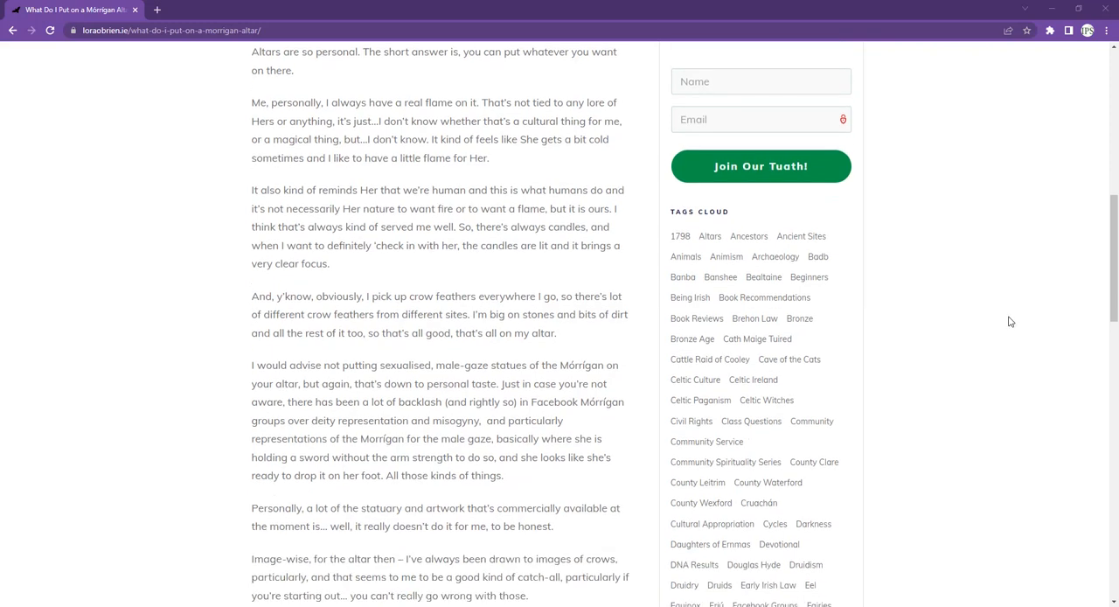
{"action": "scroll", "scroll_direction": "down", "scroll_amount": 3}
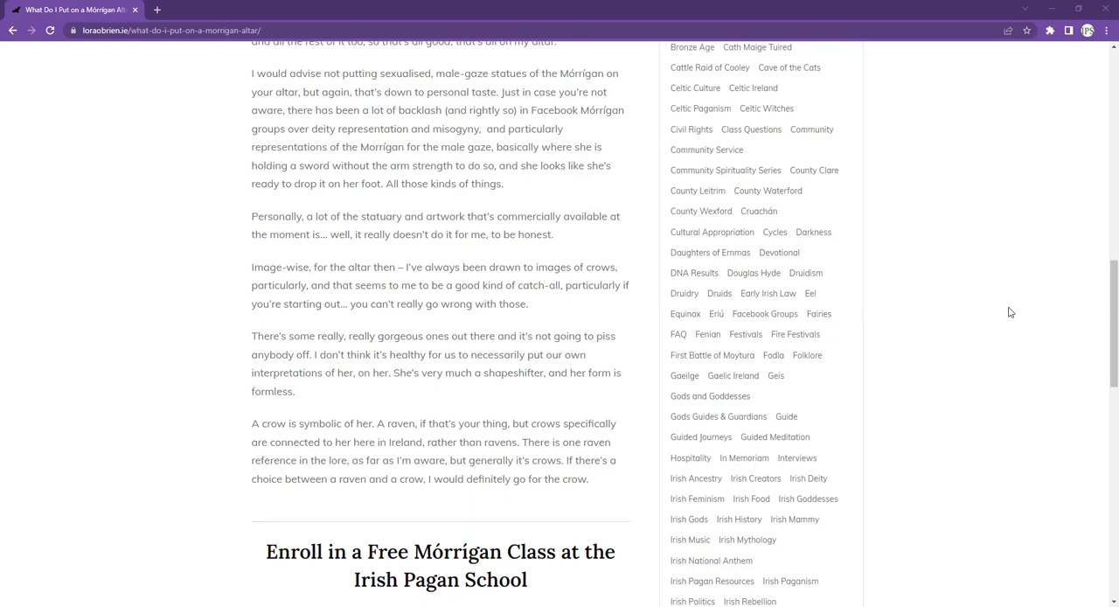
{"action": "mouse_move", "coordinate": [1050, 442]}
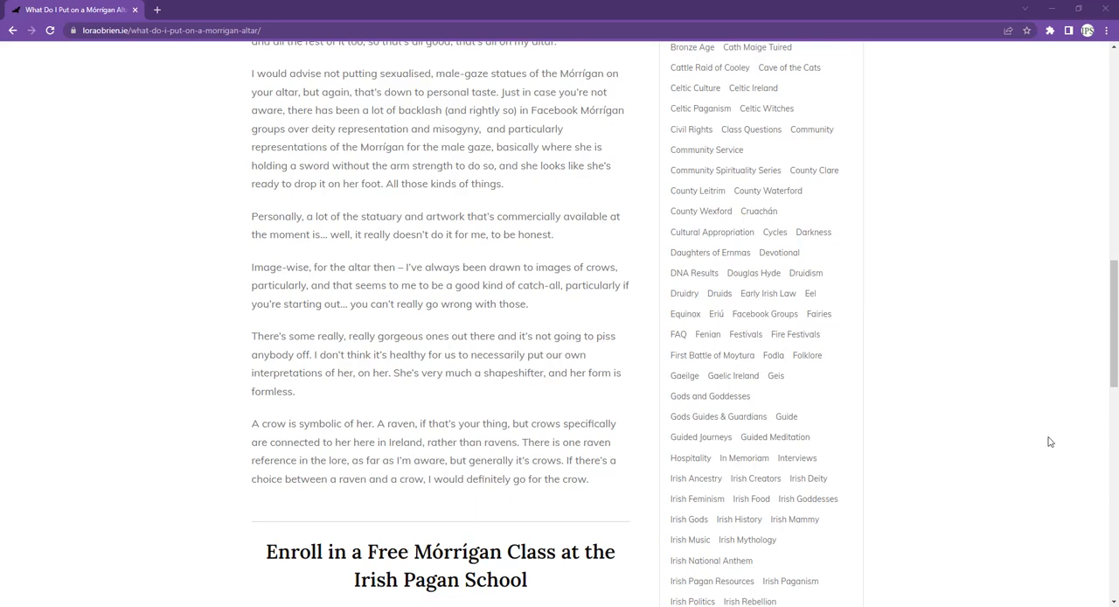
{"action": "mouse_move", "coordinate": [1075, 482]}
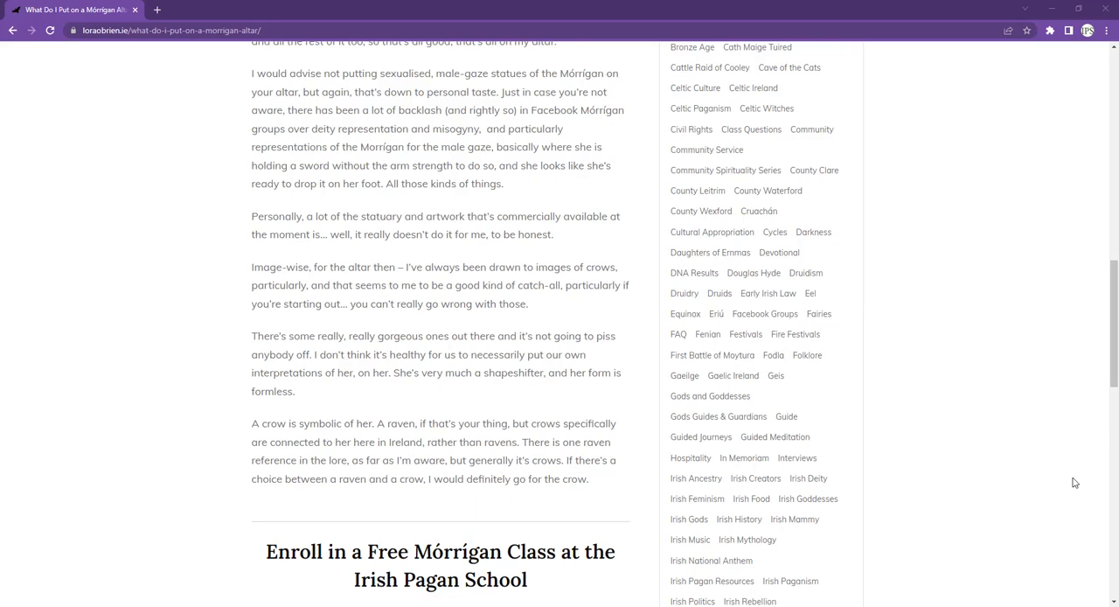
{"action": "mouse_move", "coordinate": [1089, 453]}
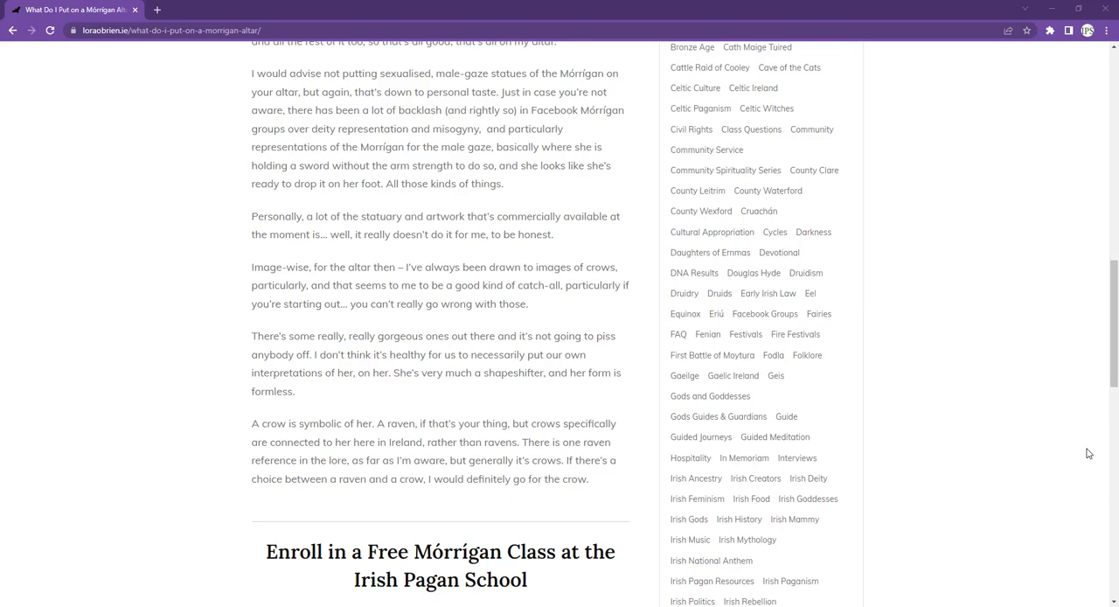
{"action": "scroll", "scroll_direction": "down", "scroll_amount": 3}
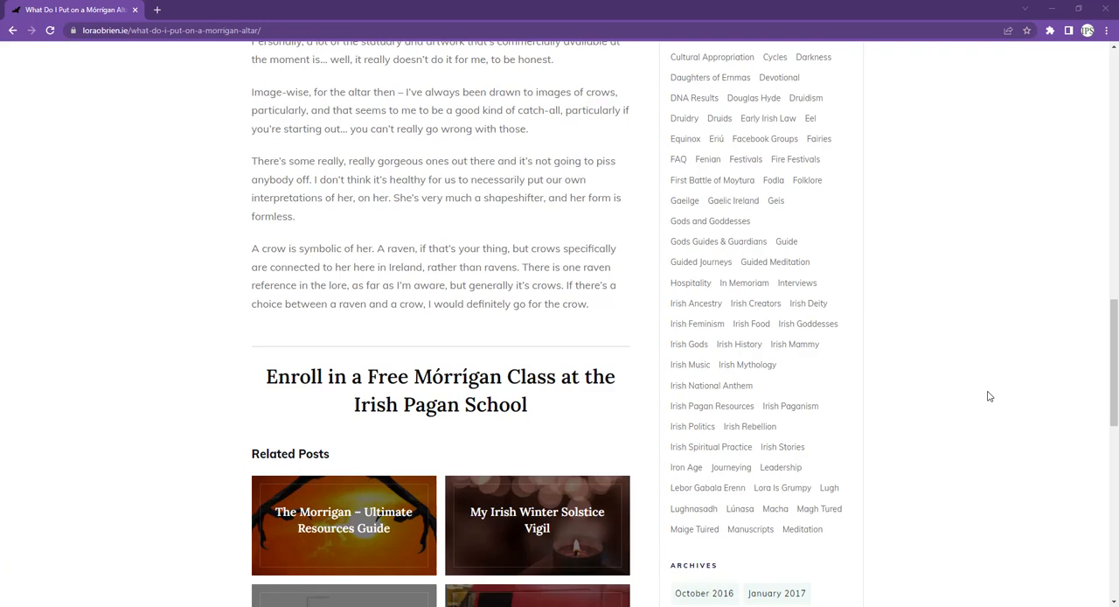
{"action": "mouse_move", "coordinate": [992, 392]}
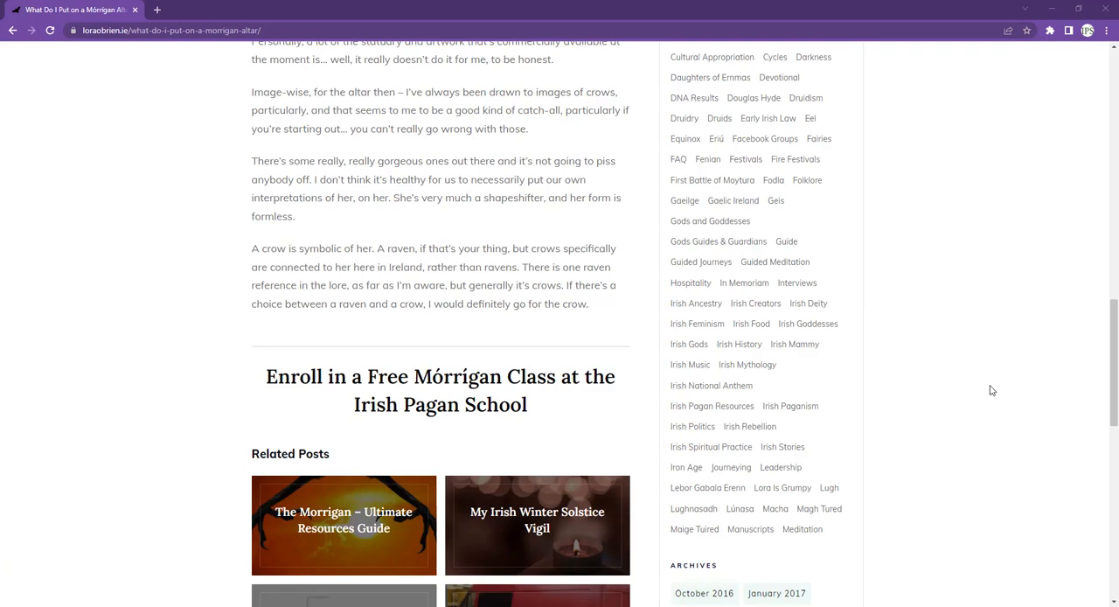
{"action": "scroll", "scroll_direction": "down", "scroll_amount": 3}
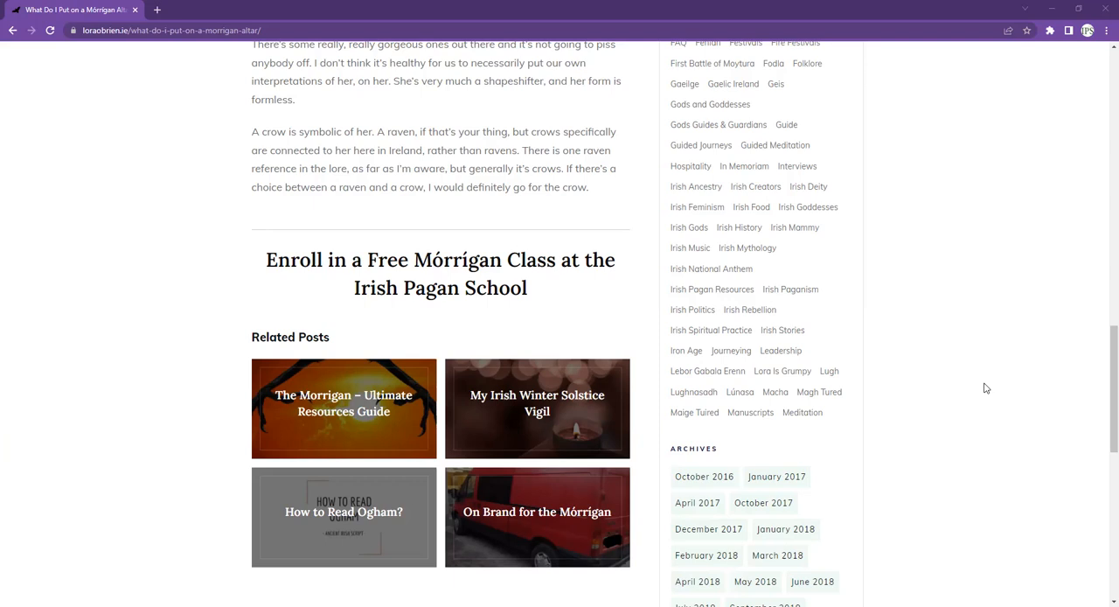
{"action": "mouse_move", "coordinate": [991, 383]}
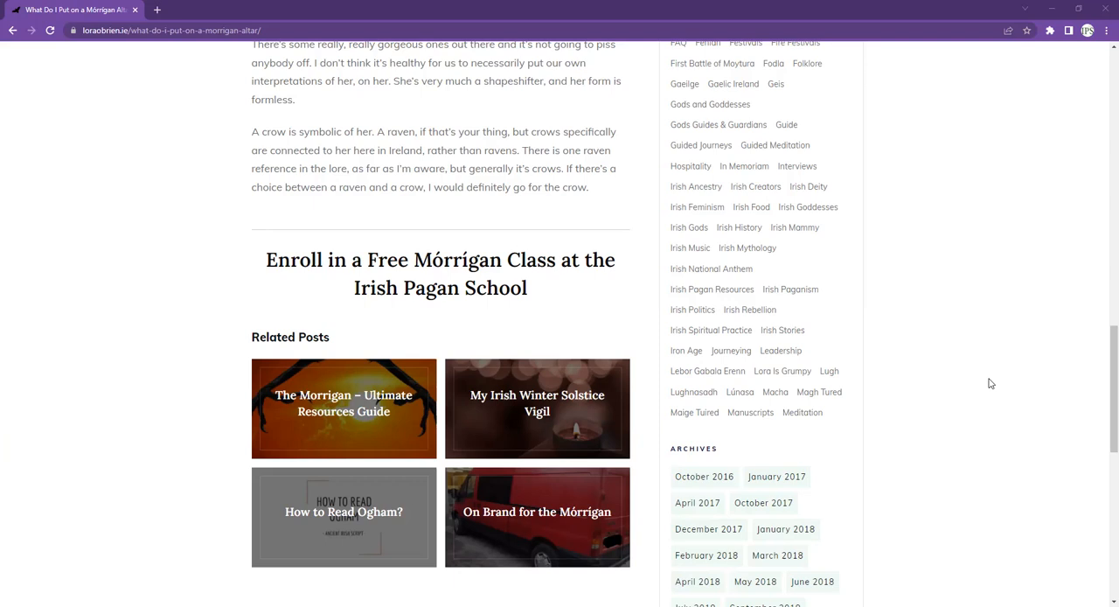
{"action": "mouse_move", "coordinate": [997, 332]}
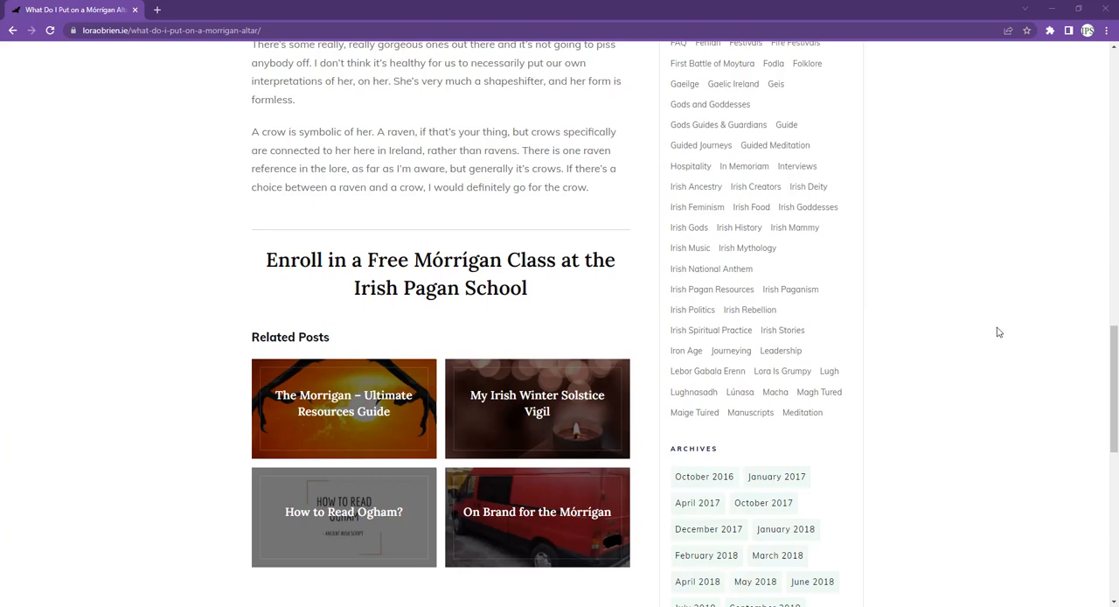
{"action": "mouse_move", "coordinate": [774, 169]}
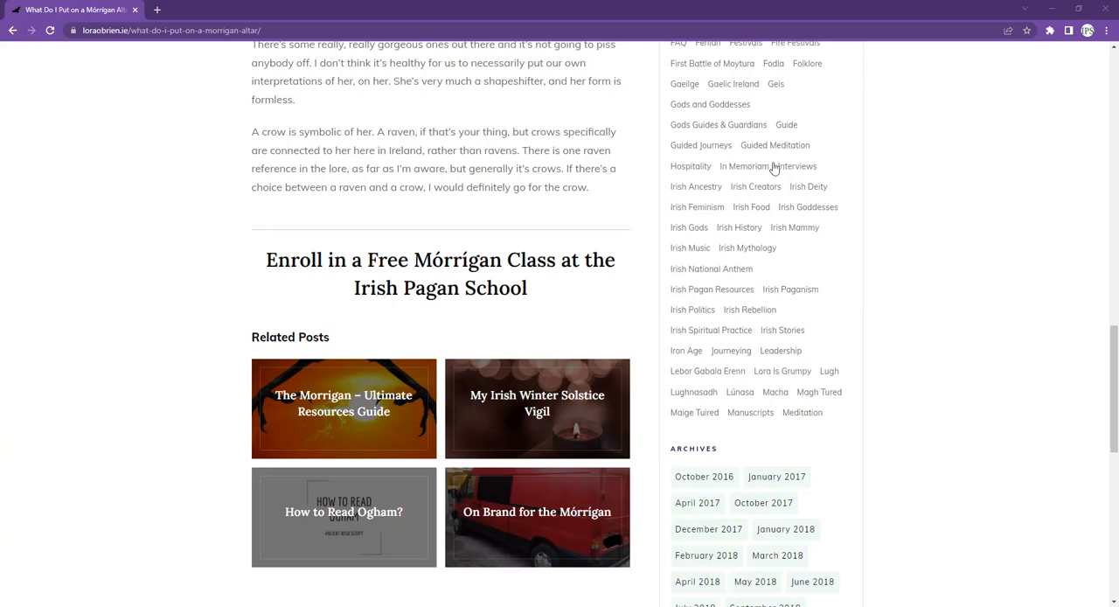